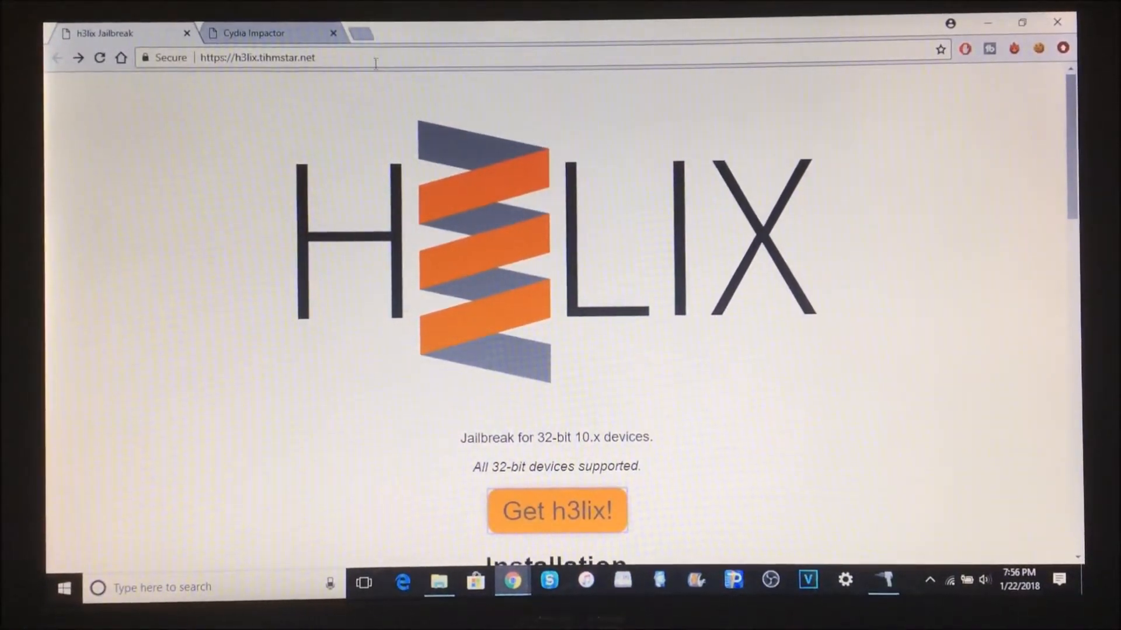
Switch Chrome to the Cydia Impactor tab to see its platform download links
{"action": "left_click", "coordinate": [254, 33]}
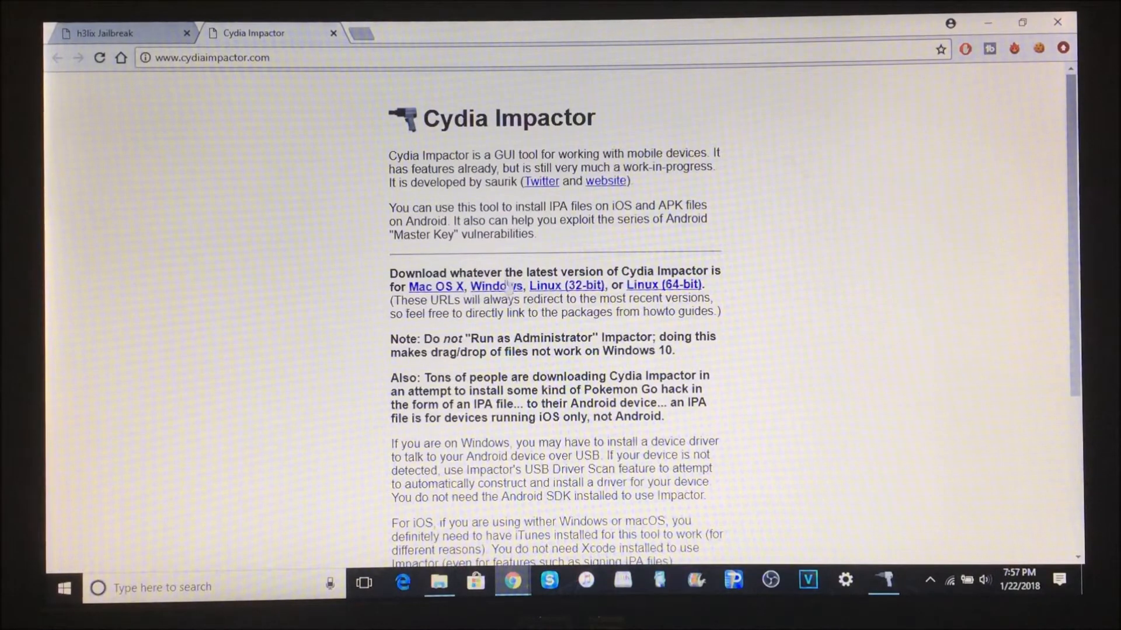
{"action": "mouse_move", "coordinate": [105, 30]}
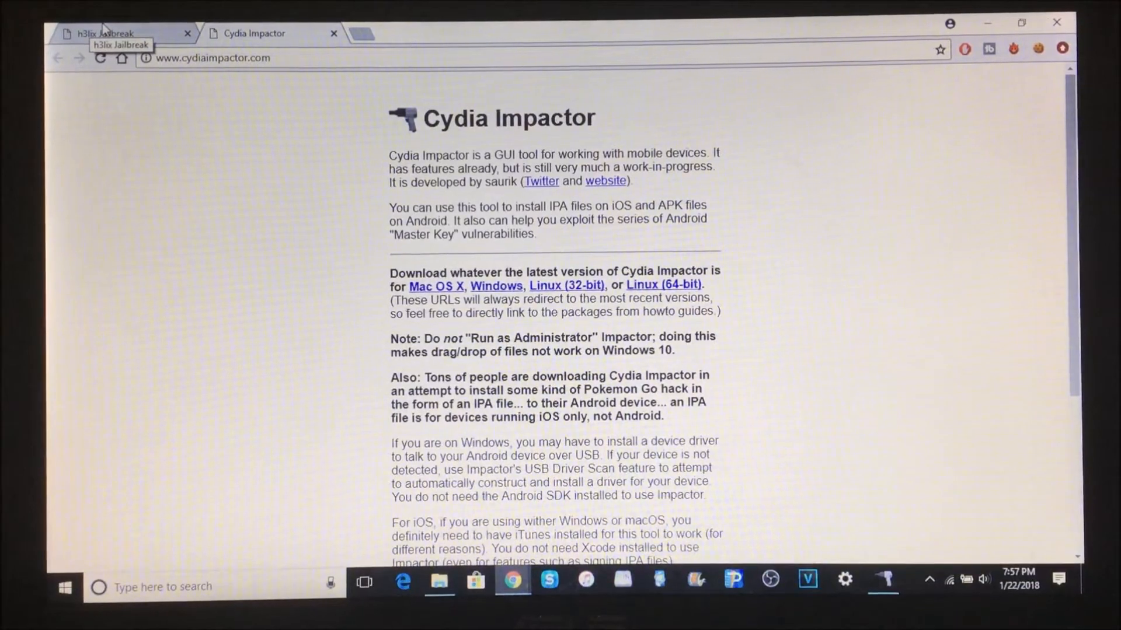
Return to the h3lix jailbreak page and scroll through its installation steps and hashes
{"action": "left_click", "coordinate": [105, 32]}
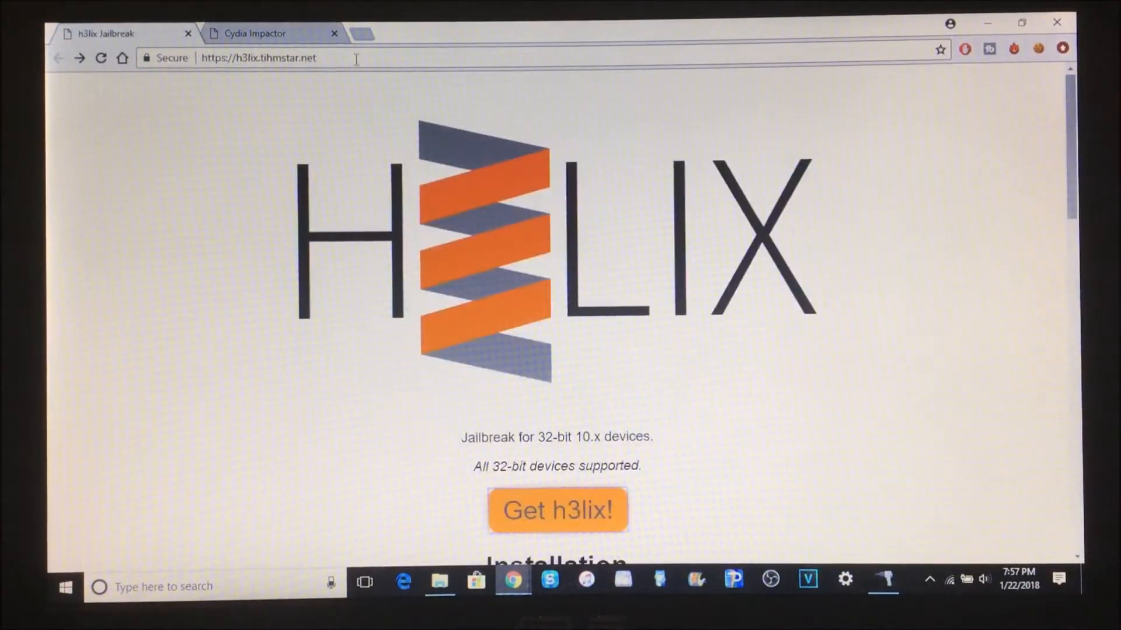
{"action": "left_click", "coordinate": [258, 58]}
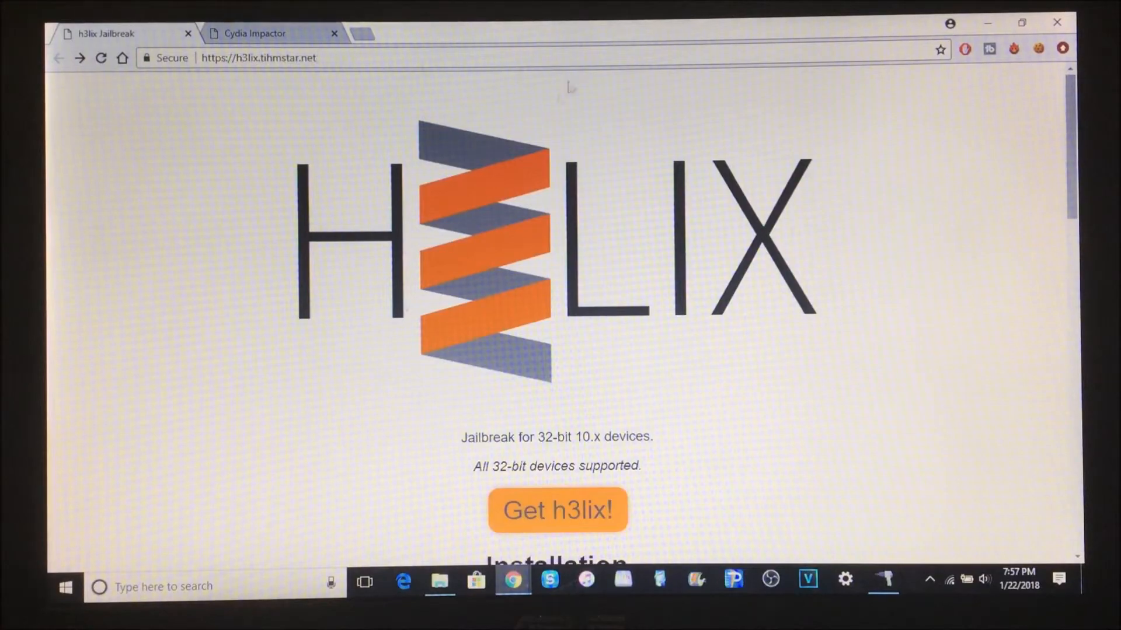
{"action": "scroll", "scroll_direction": "down", "scroll_amount": 3}
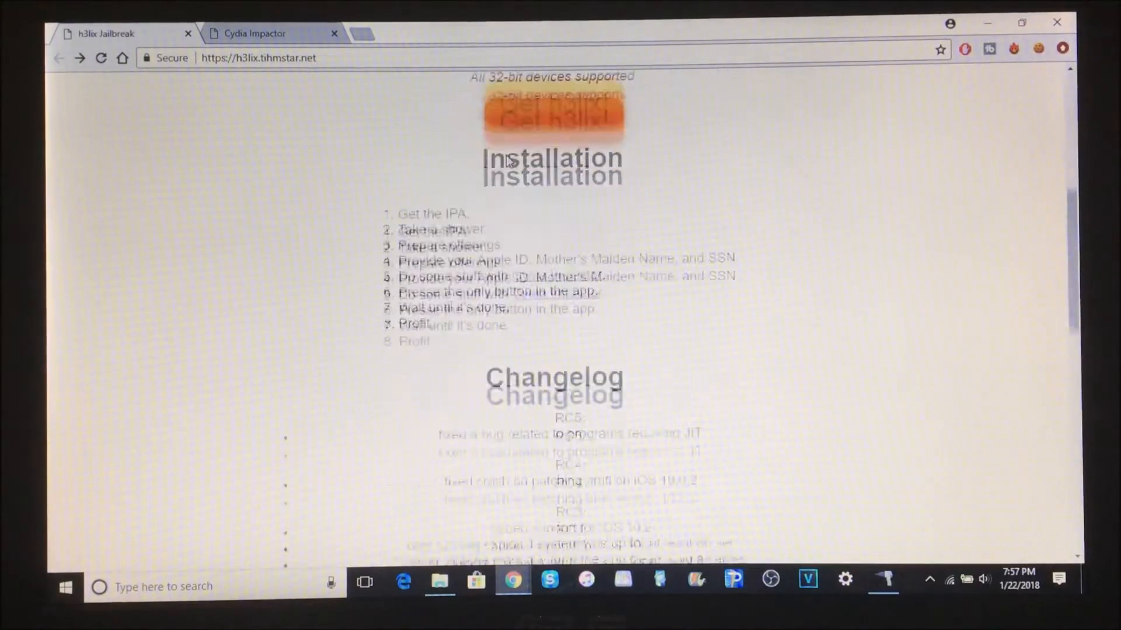
{"action": "scroll", "scroll_direction": "down", "scroll_amount": 3}
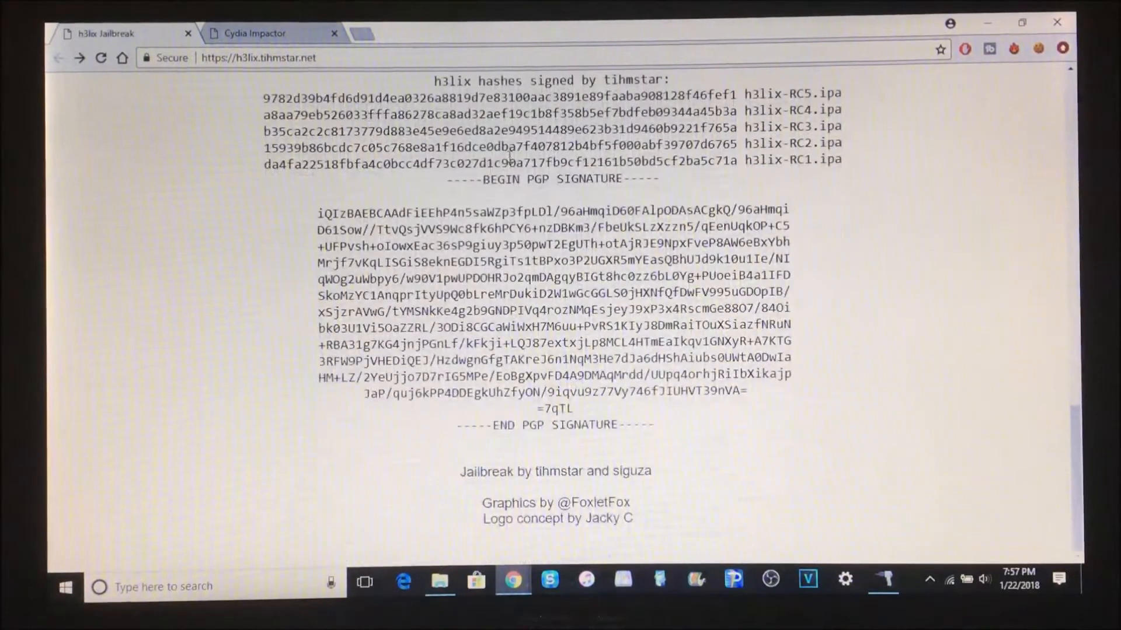
{"action": "scroll", "scroll_direction": "up", "scroll_amount": 3}
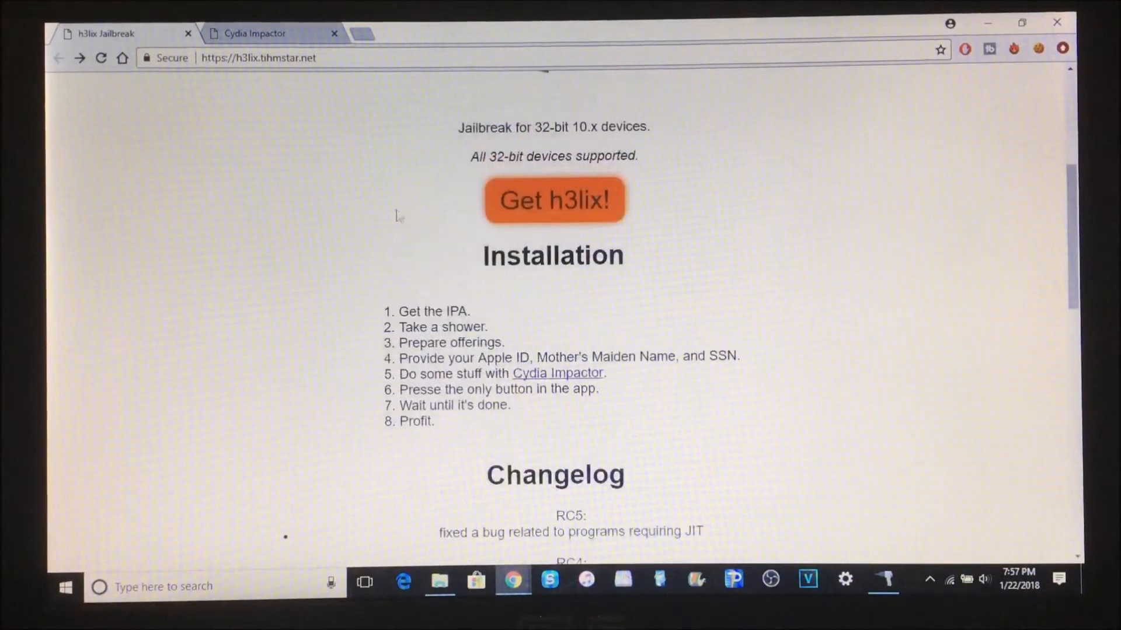
{"action": "scroll", "scroll_direction": "up", "scroll_amount": 3}
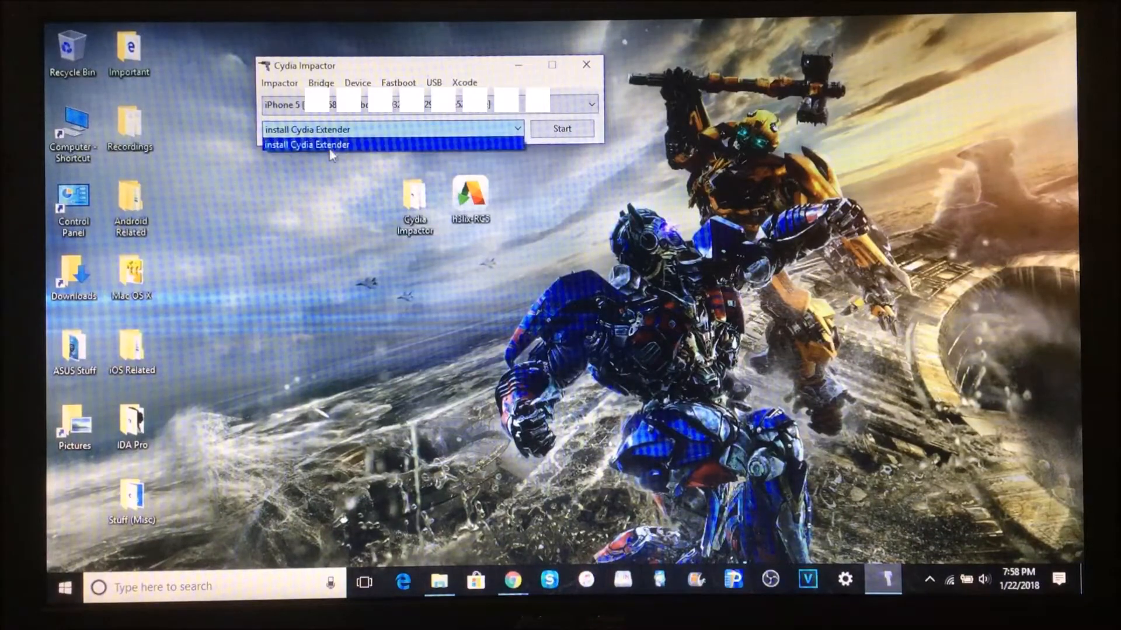
Choose 'install Cydia Extender' as the Impactor action from the dropdown
{"action": "left_click", "coordinate": [307, 144]}
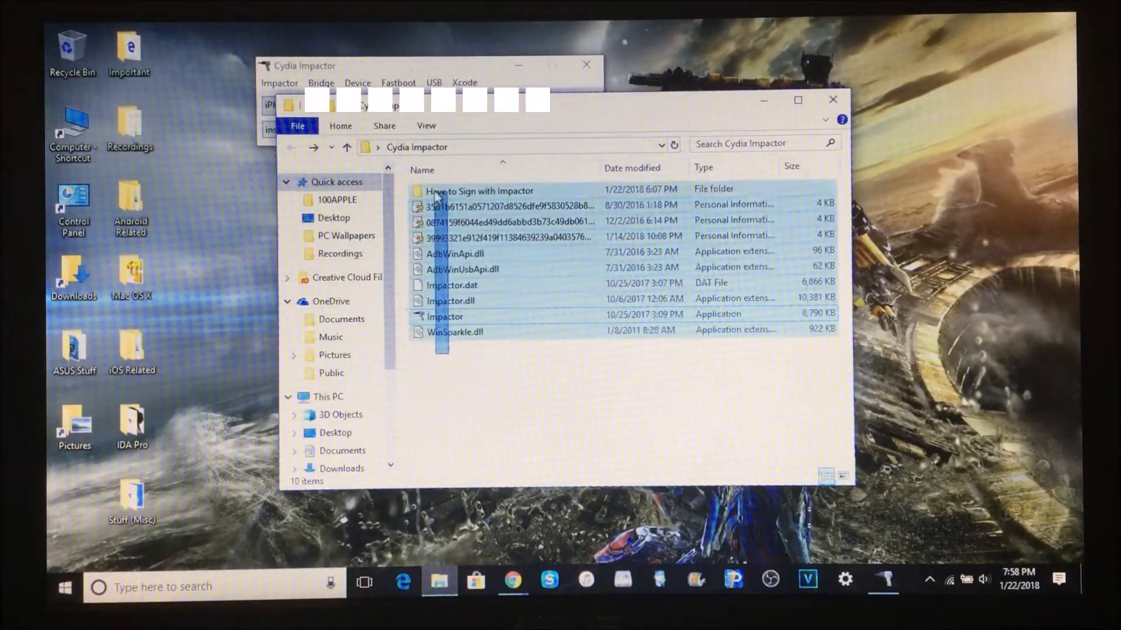
Deselect the folder's files and close the Cydia Impactor File Explorer window
{"action": "left_click", "coordinate": [459, 367]}
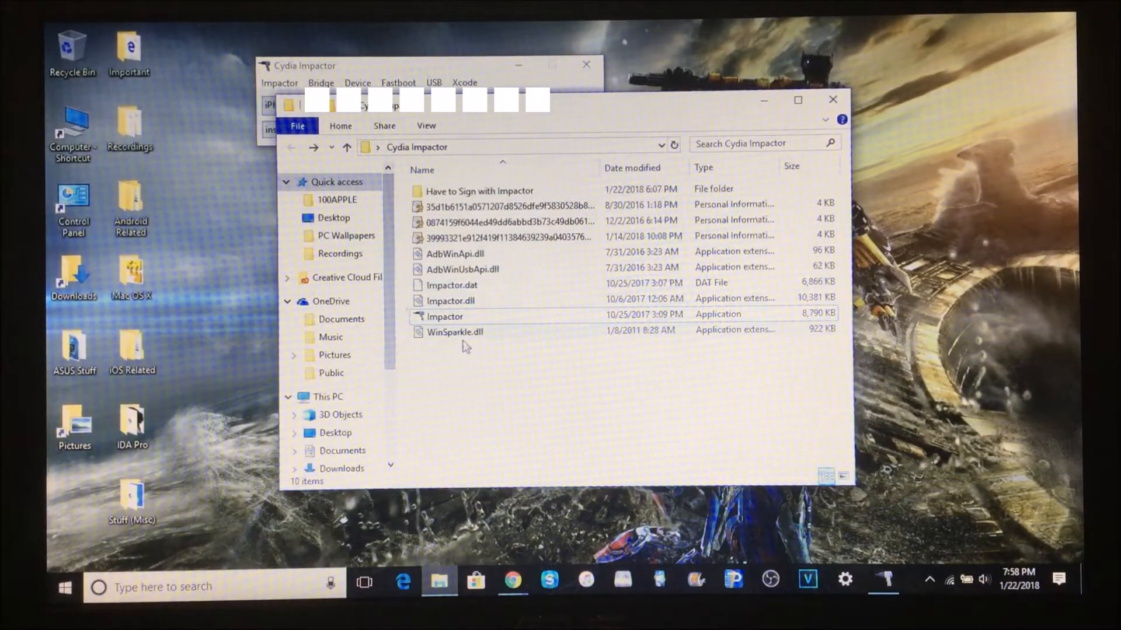
{"action": "left_click", "coordinate": [444, 317]}
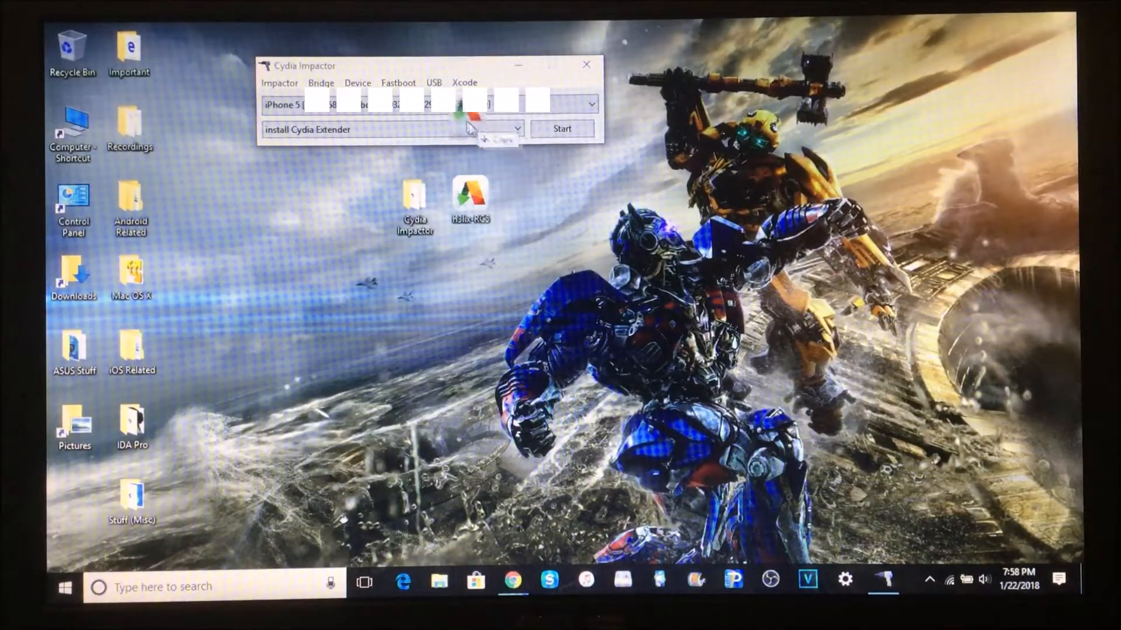
Load the h3lix-RC5 IPA into Cydia Impactor for installation
{"action": "left_click", "coordinate": [562, 128]}
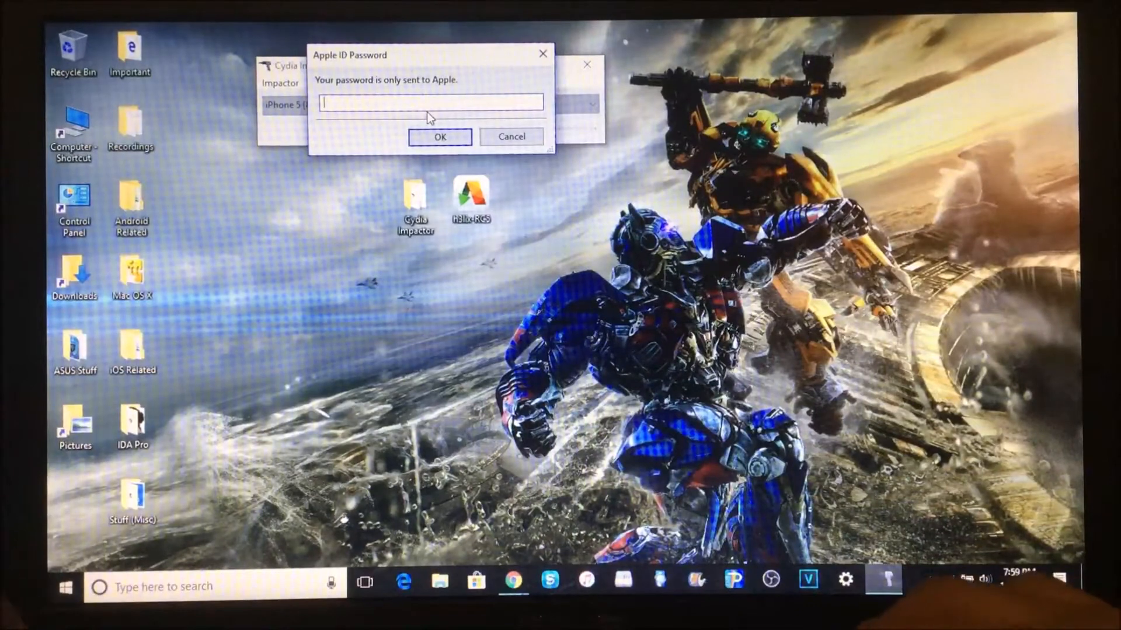
{"action": "left_click", "coordinate": [439, 137]}
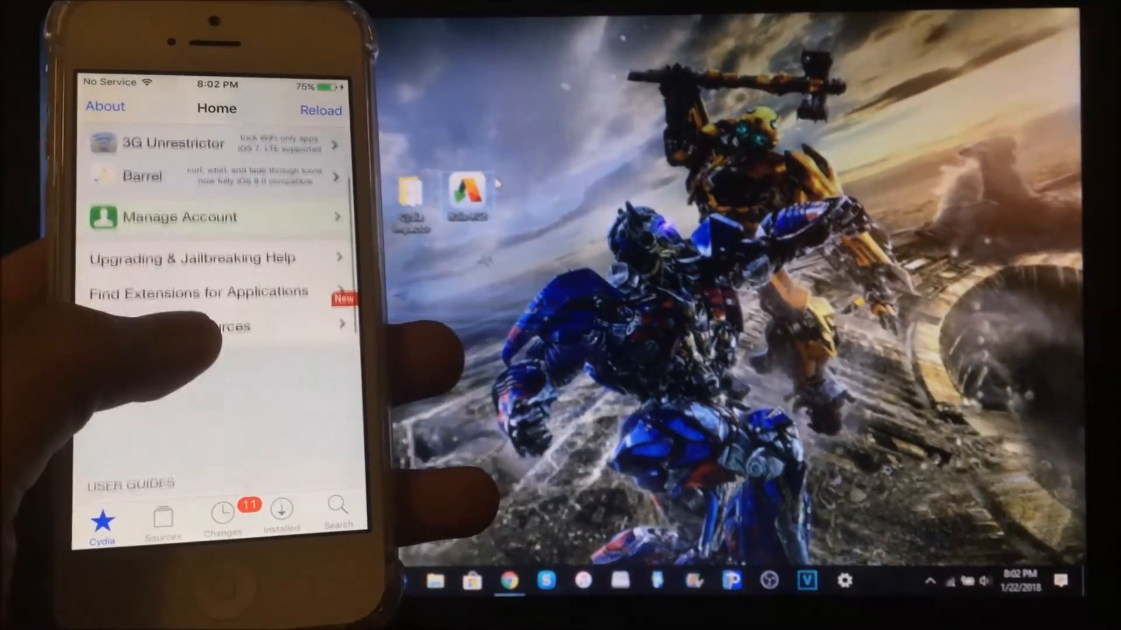
Scroll Cydia's Home page down to its user guides and developer resources
{"action": "scroll", "scroll_direction": "down", "scroll_amount": 3}
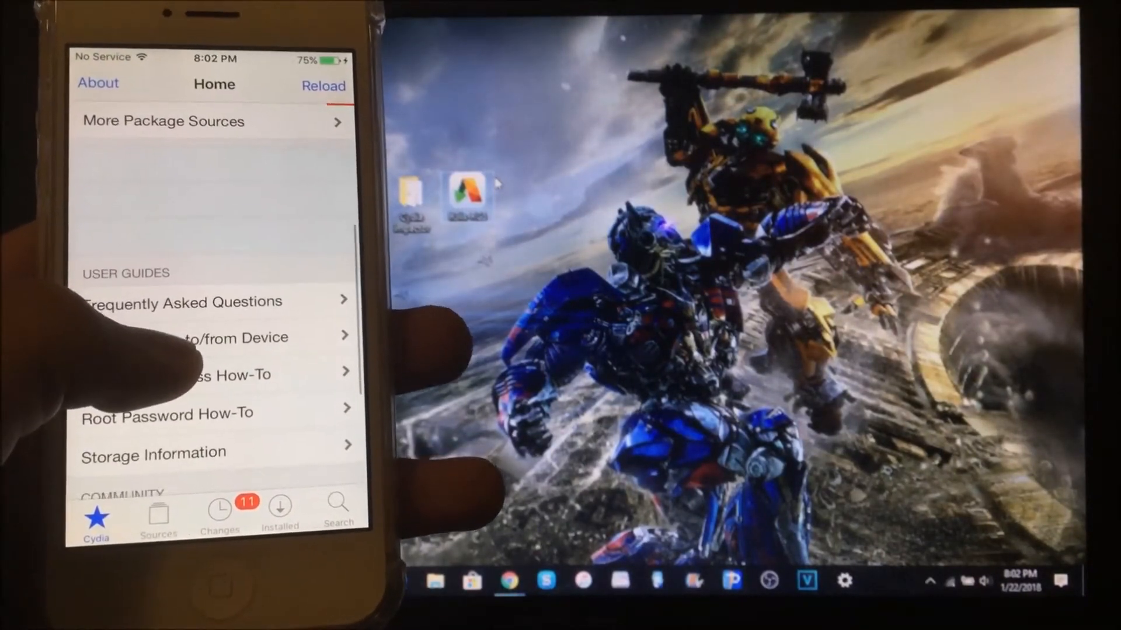
{"action": "scroll", "scroll_direction": "down", "scroll_amount": 3}
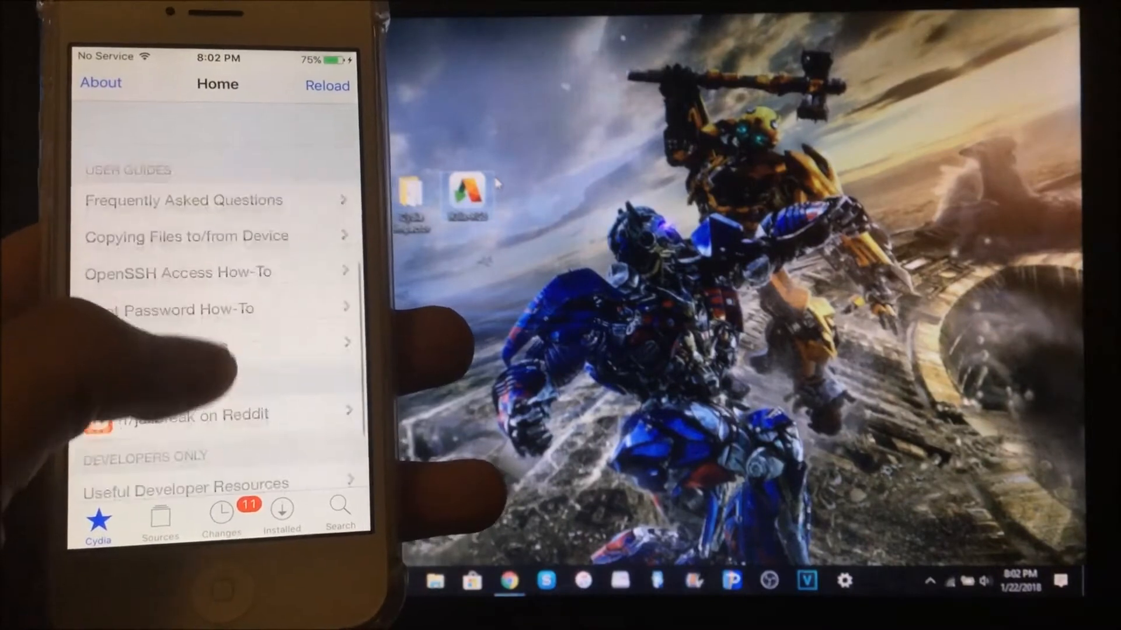